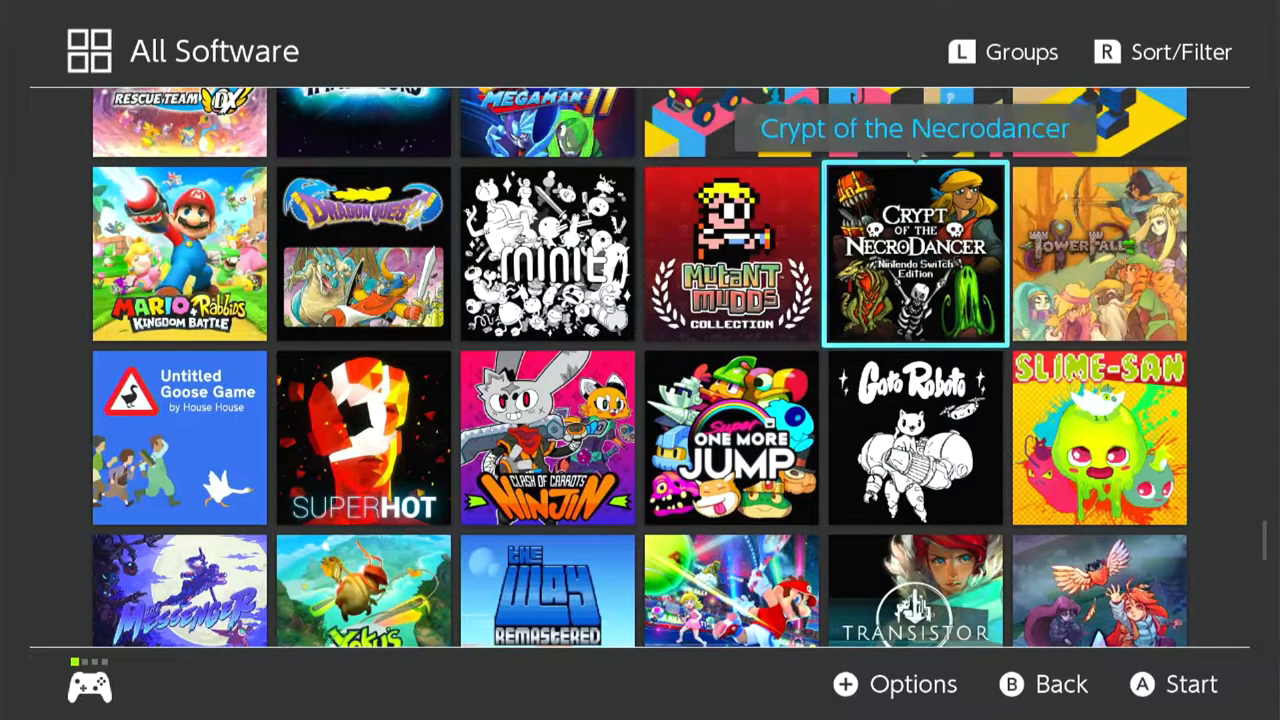
# Launch Crypt of the NecroDancer and accept the update prompt's Download option to start the download.
pyautogui.click(916, 254)
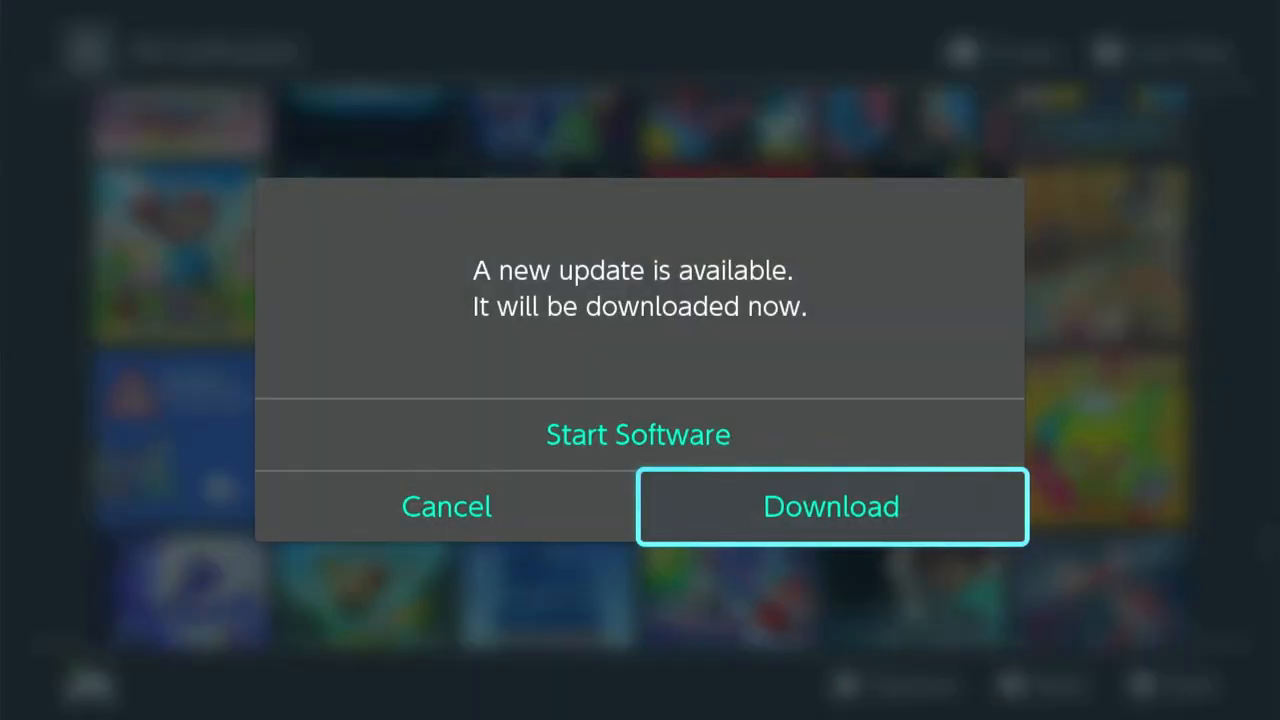
pyautogui.click(830, 506)
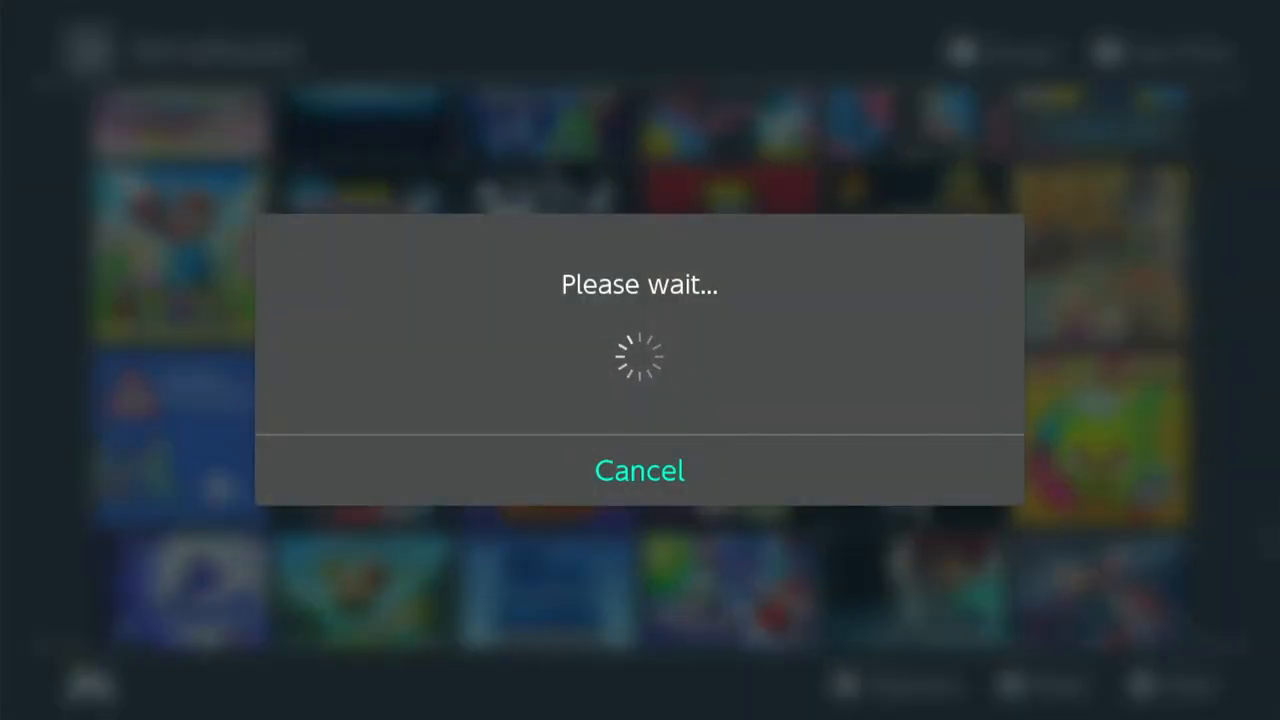